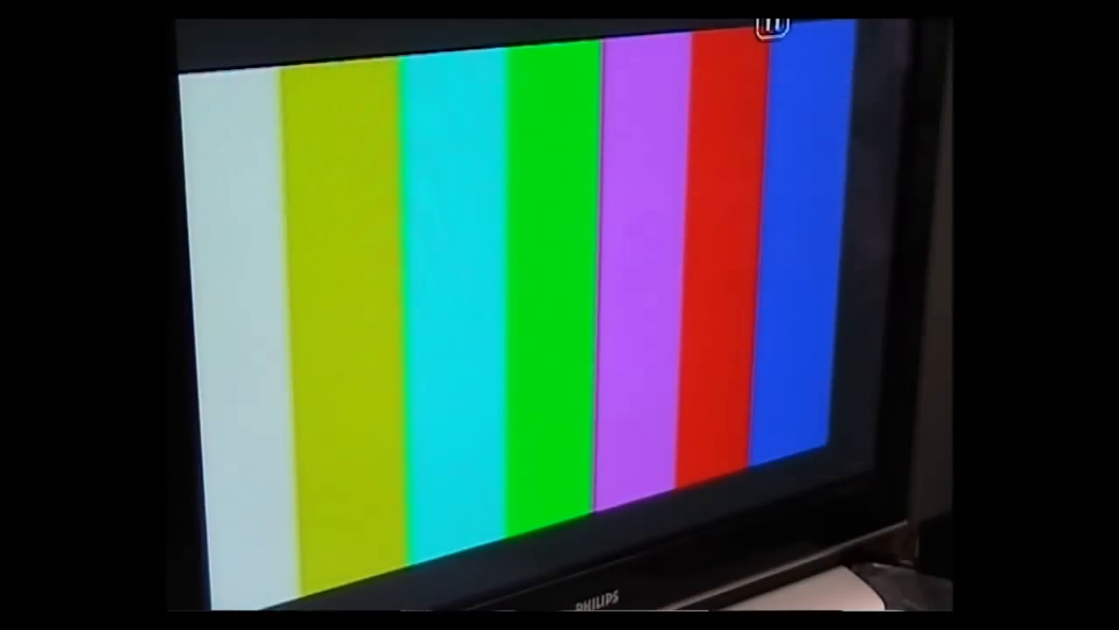
click(773, 21)
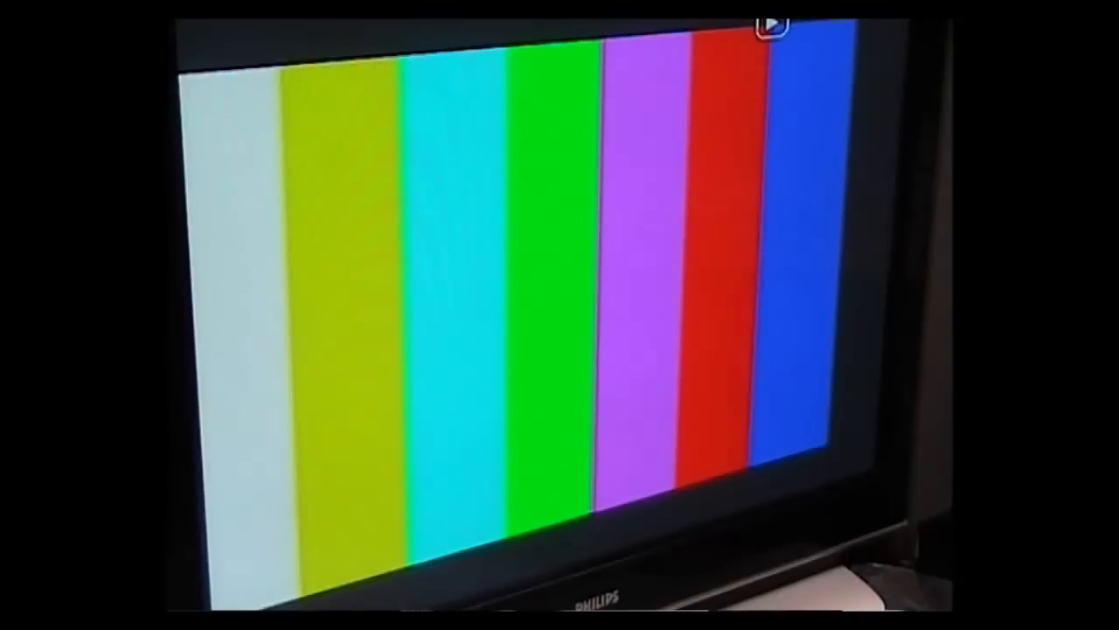
click(771, 25)
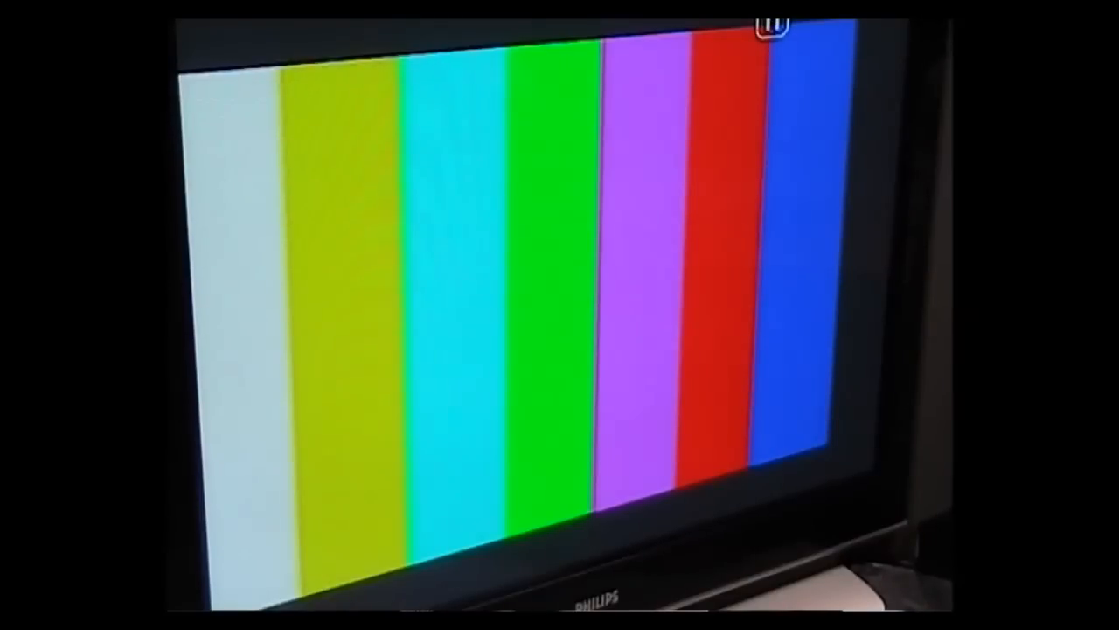